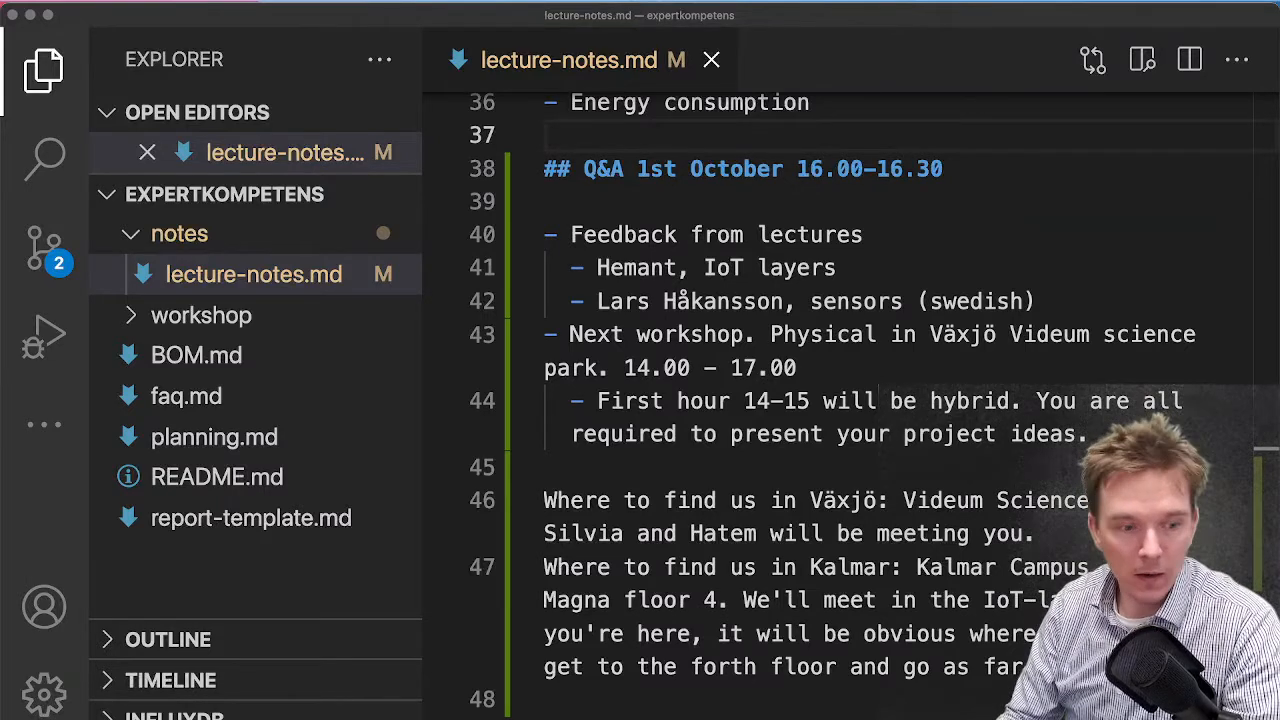
Select text in the Växjö paragraph near line 46, just above the Kalmar paragraph
{"action": "left_click", "coordinate": [810, 234]}
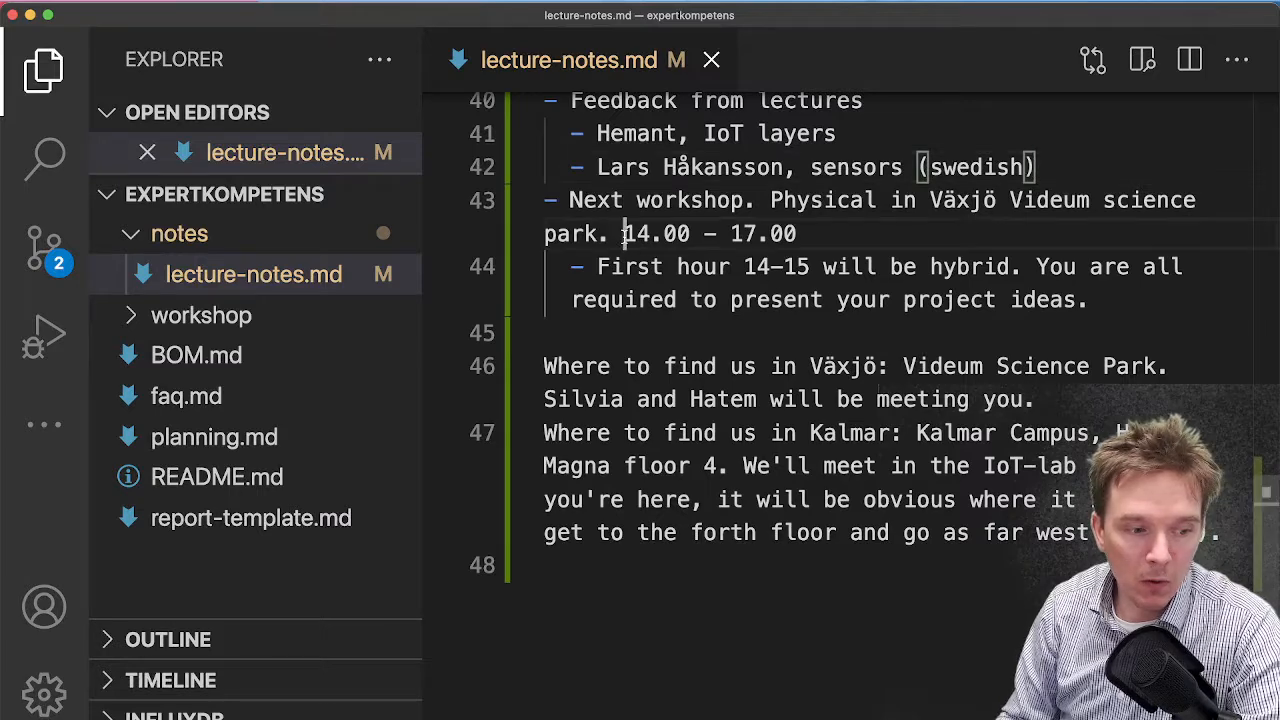
{"action": "double_click", "coordinate": [656, 233]}
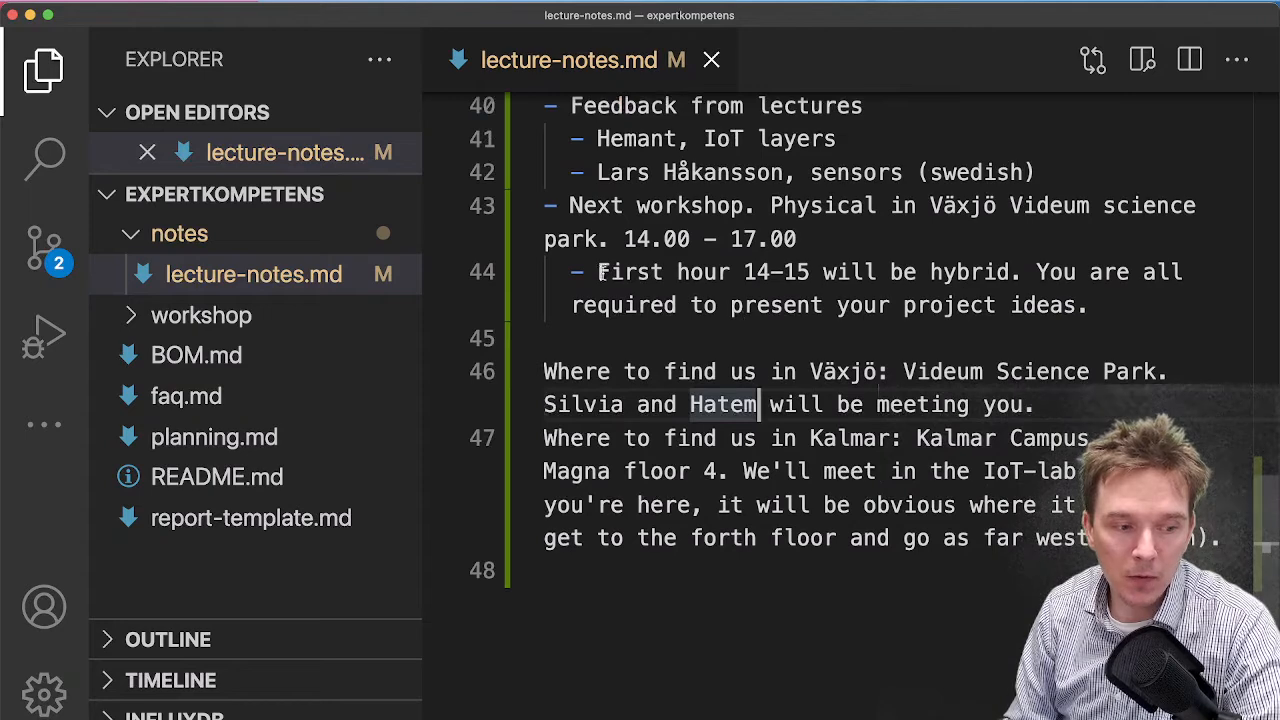
{"action": "left_click_drag", "start_coordinate": [598, 272], "coordinate": [1083, 305]}
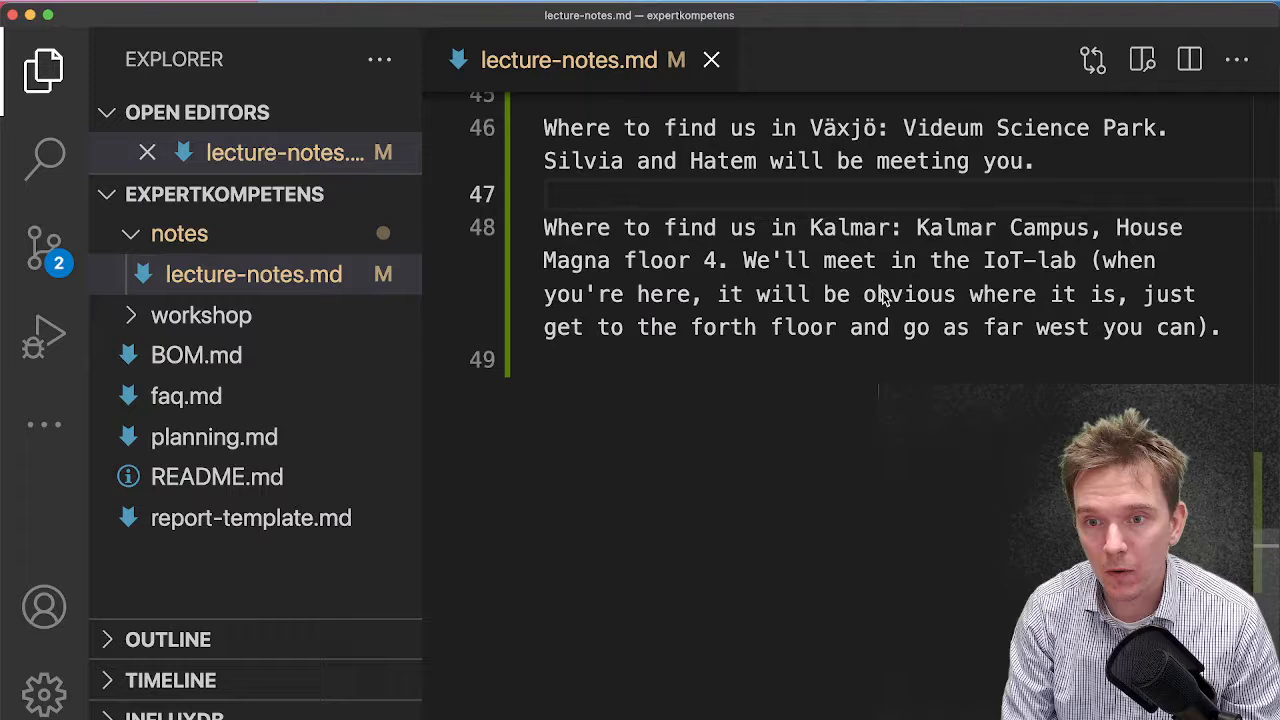
{"action": "mouse_move", "coordinate": [865, 293]}
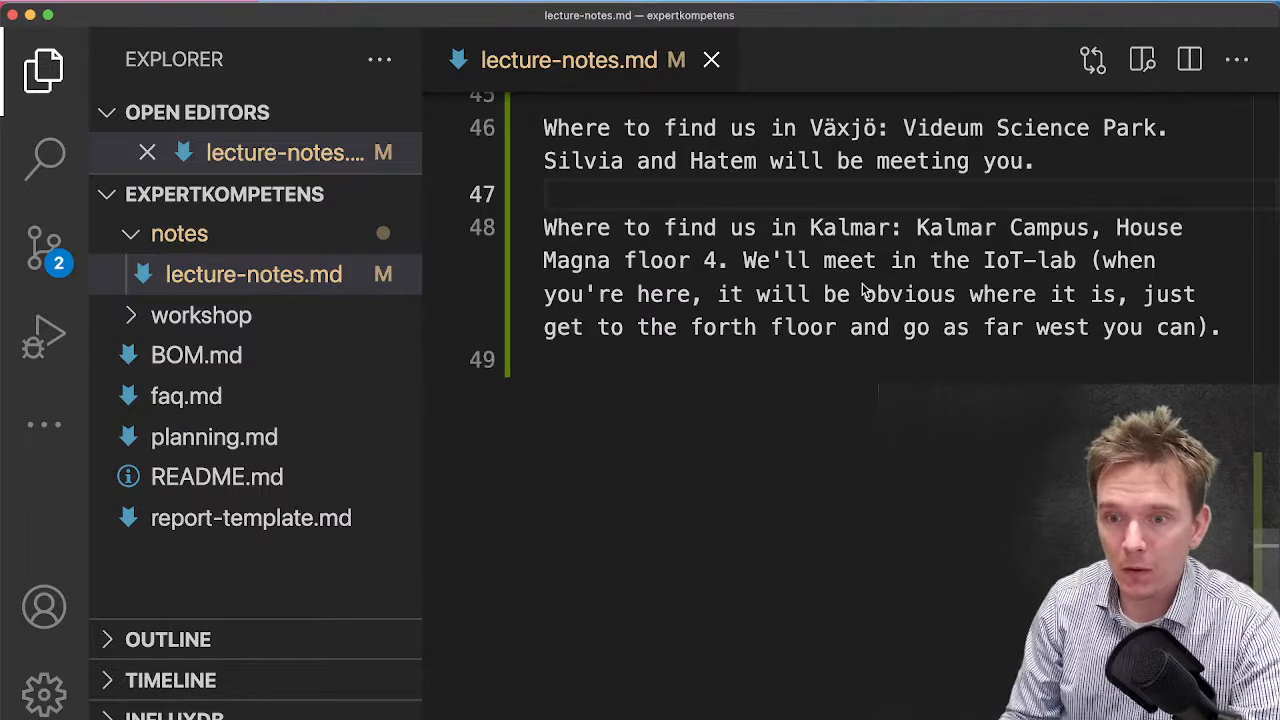